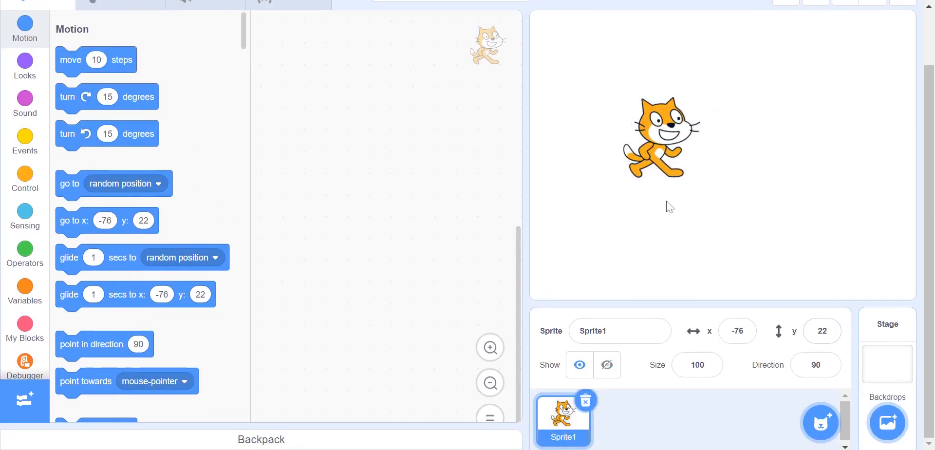
Drag the cat toward the lower right, then back toward the stage centre.
left_click_drag(660, 137, 818, 230)
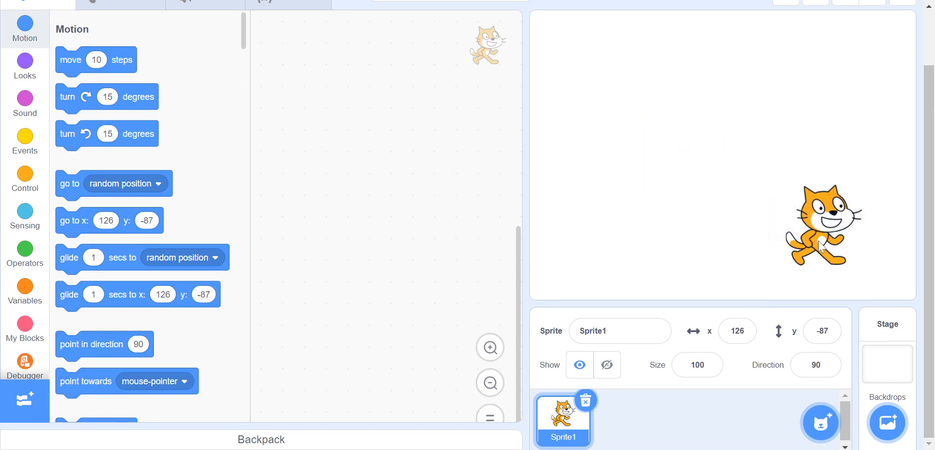
left_click_drag(820, 233, 668, 190)
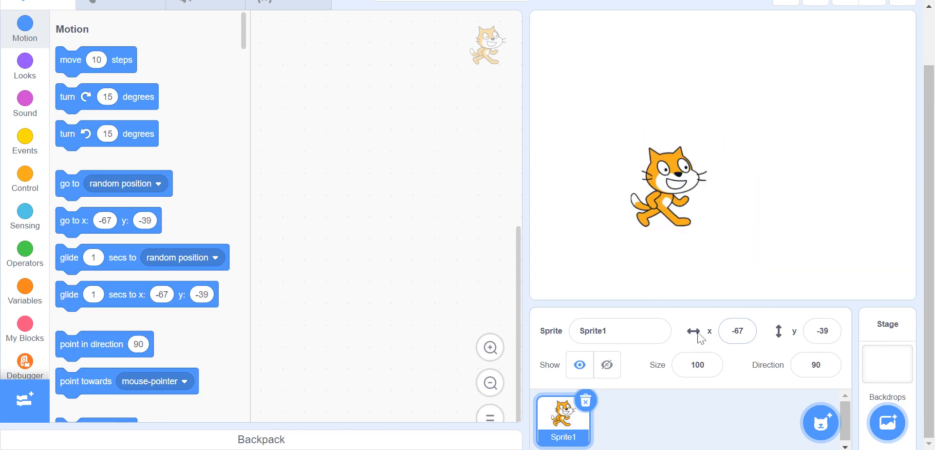
mouse_move(750, 359)
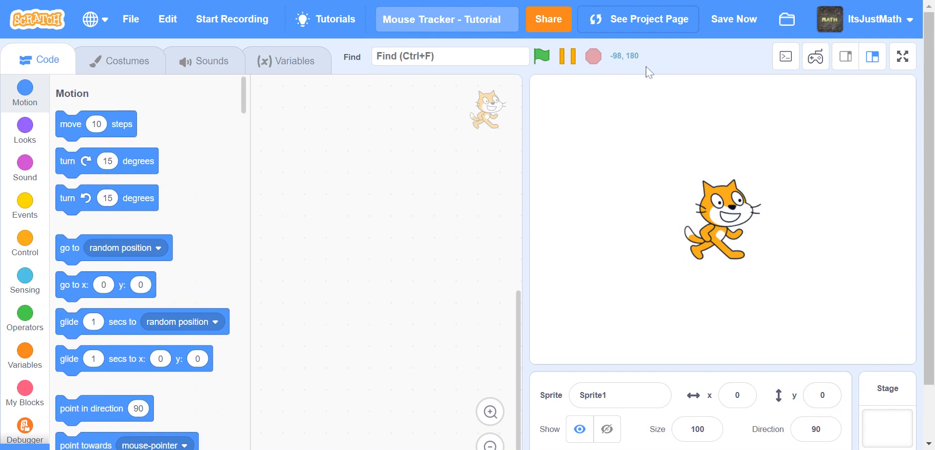
mouse_move(639, 185)
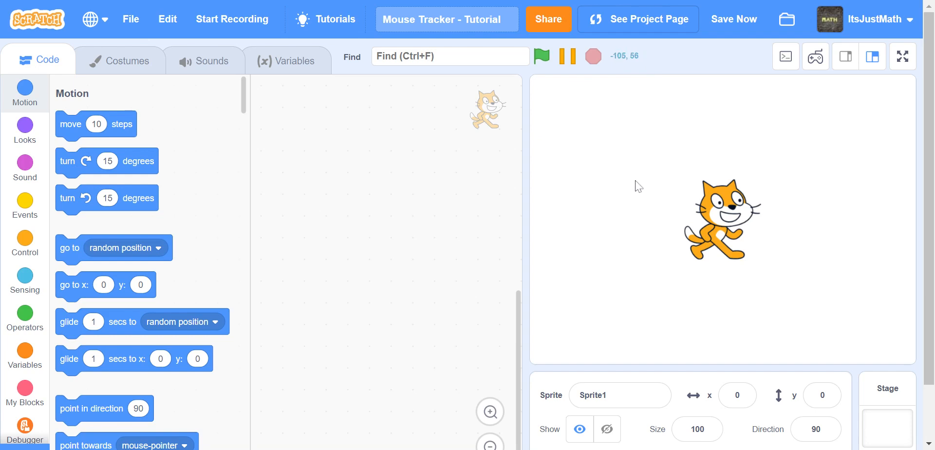
mouse_move(623, 310)
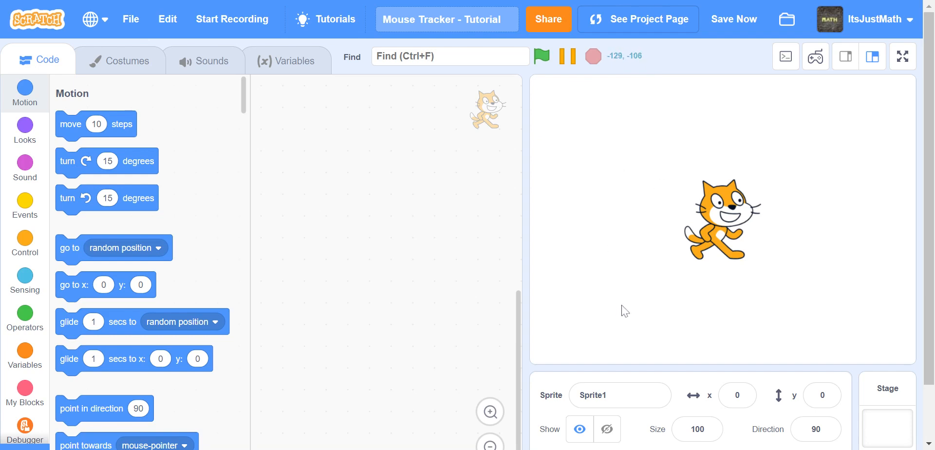
mouse_move(660, 282)
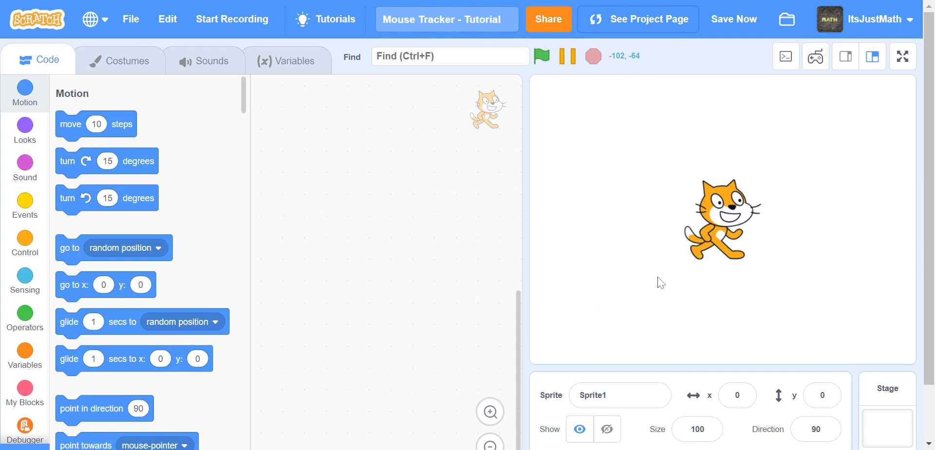
mouse_move(665, 312)
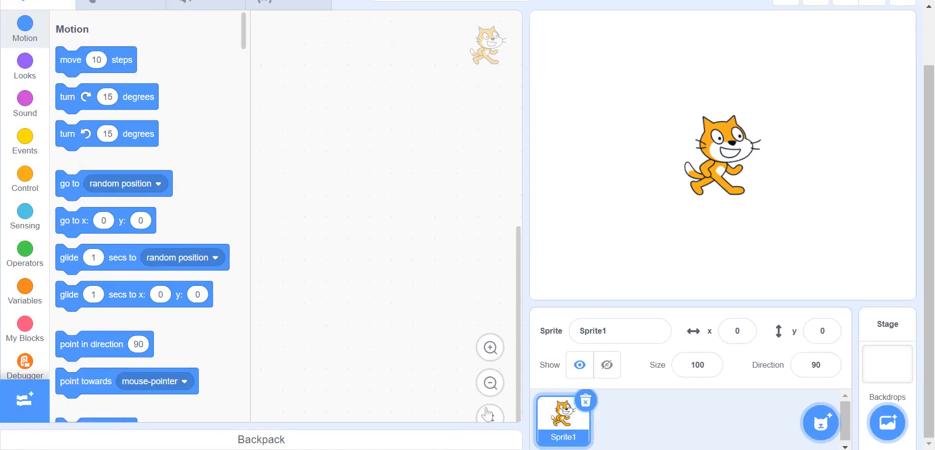
Replace the cat with a blank painted sprite named Tracker and return to its Code area.
left_click(586, 400)
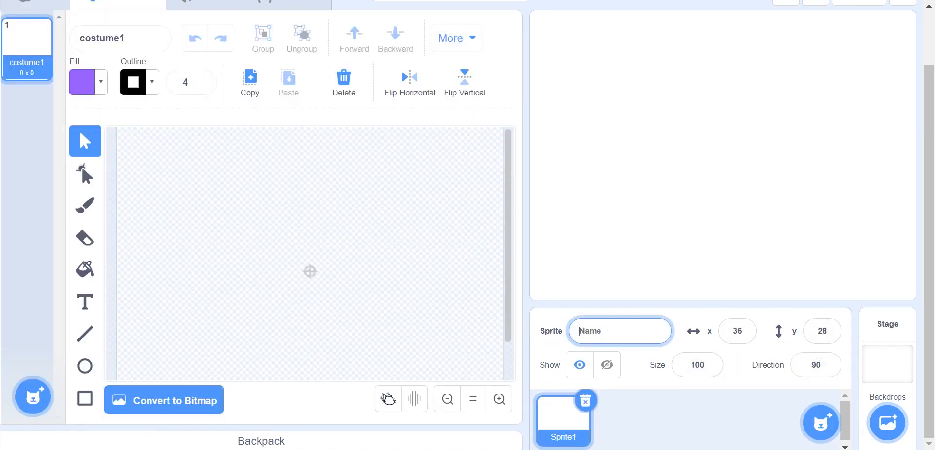
type("Tracker")
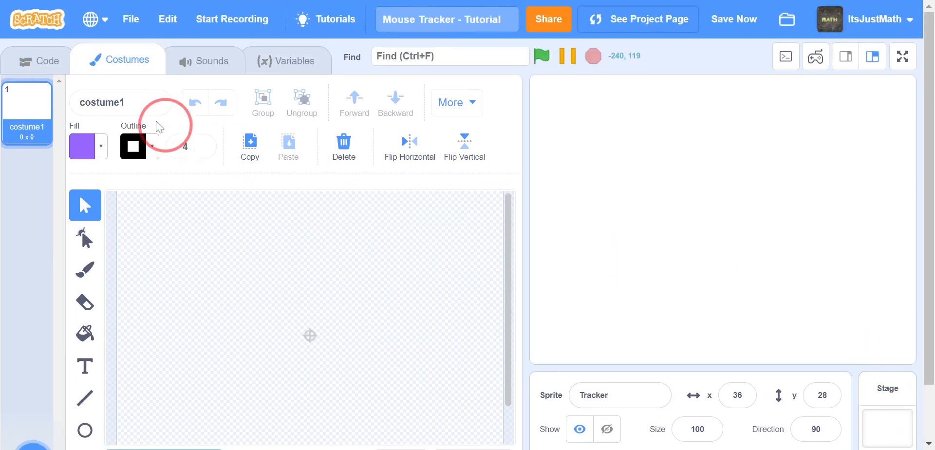
left_click(119, 102)
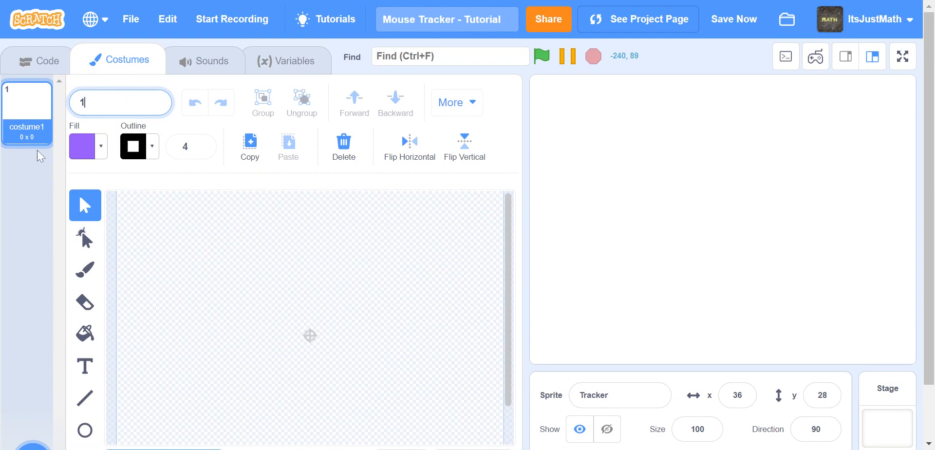
left_click(39, 59)
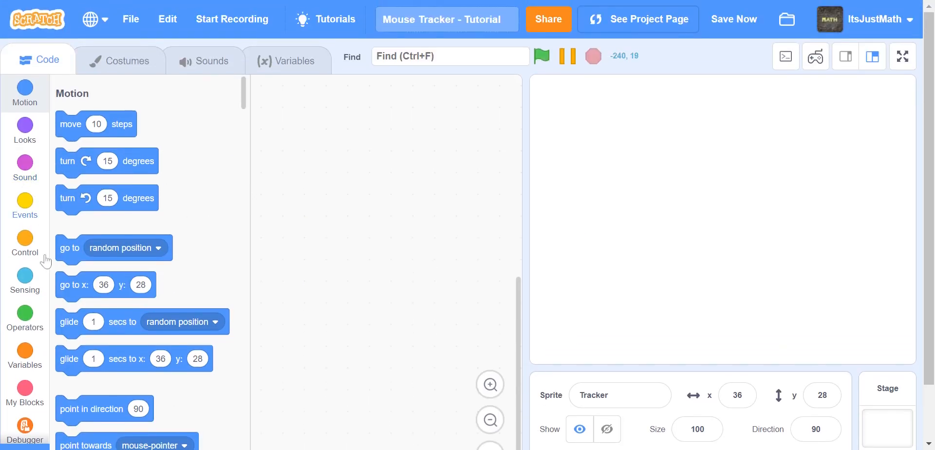
Attach a forever loop under the green-flag hat block from the Control category.
left_click(24, 205)
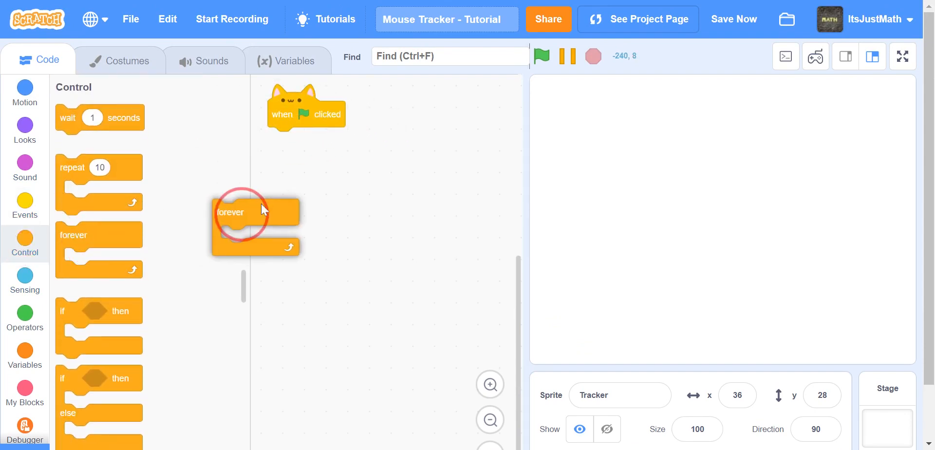
left_click_drag(255, 212, 287, 141)
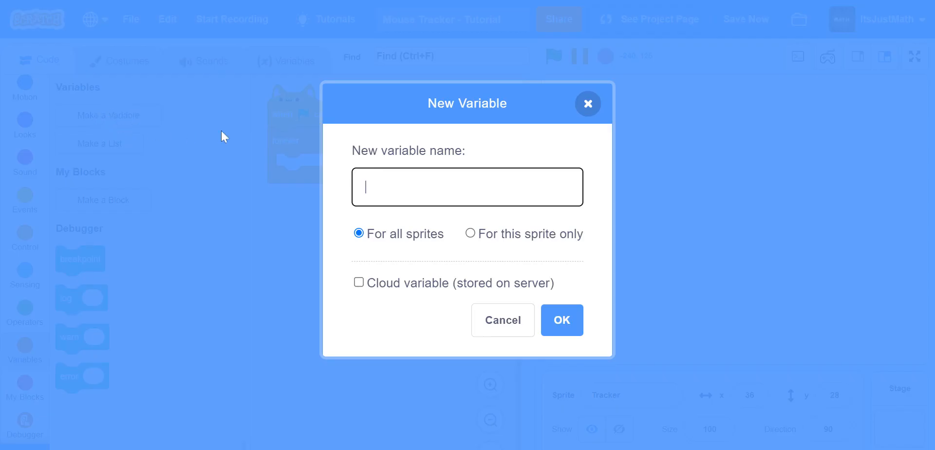
Create the variables X Mouse and Y Mouse, confirming each with OK.
type("X M")
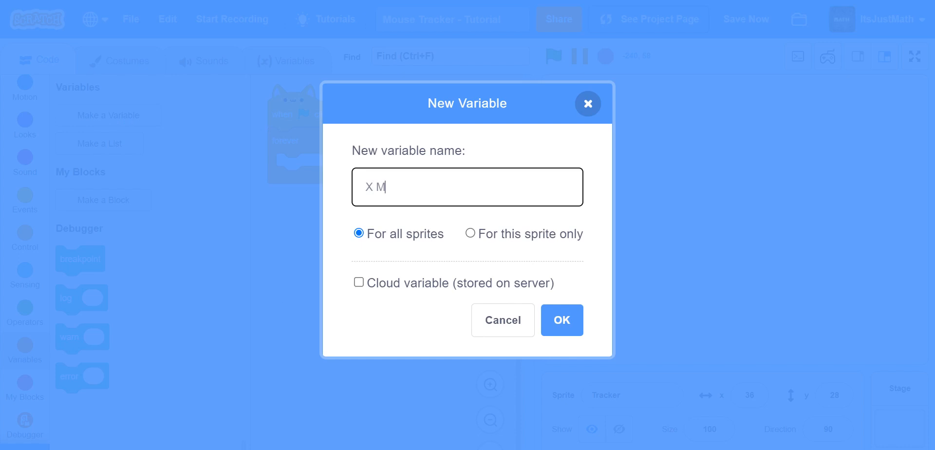
type("ouse")
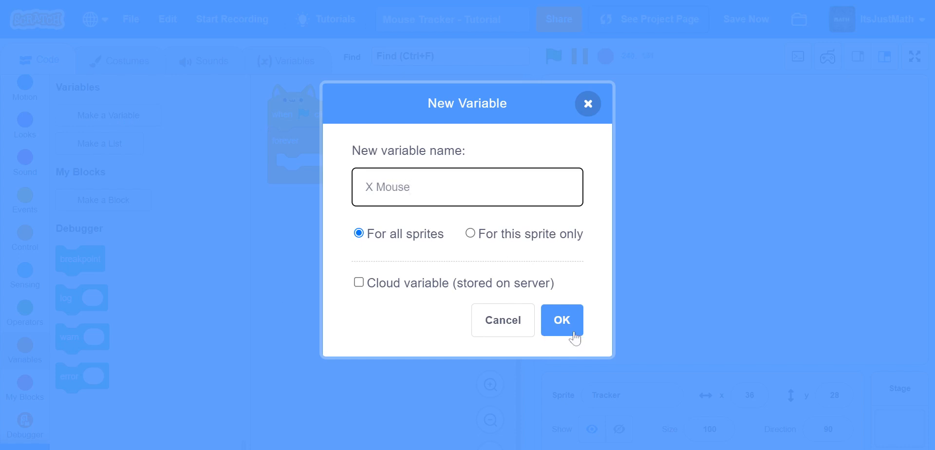
left_click(561, 321)
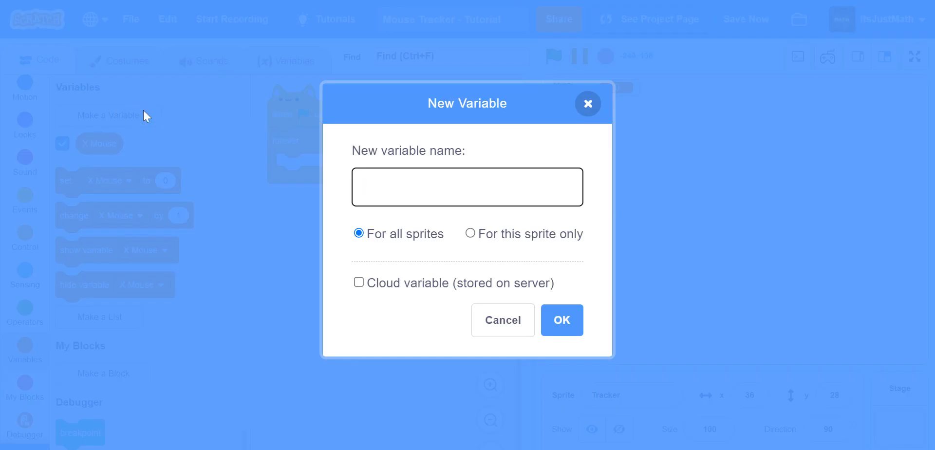
type("Y Mouse")
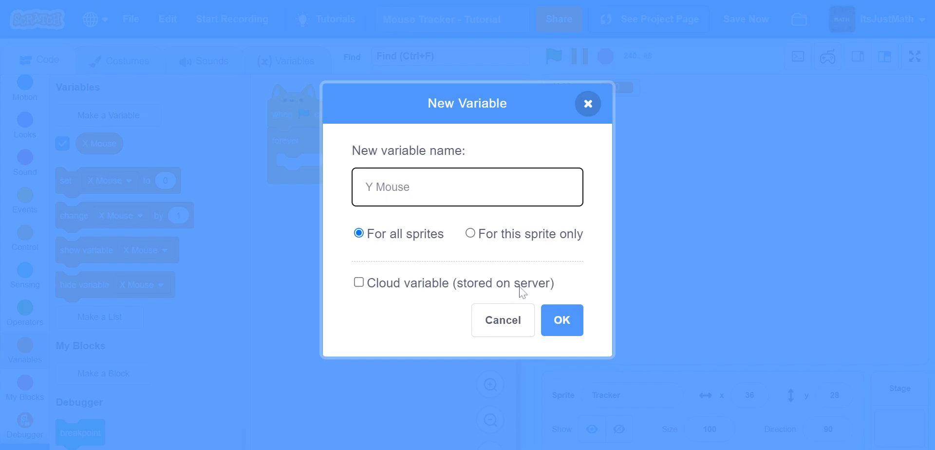
left_click(561, 321)
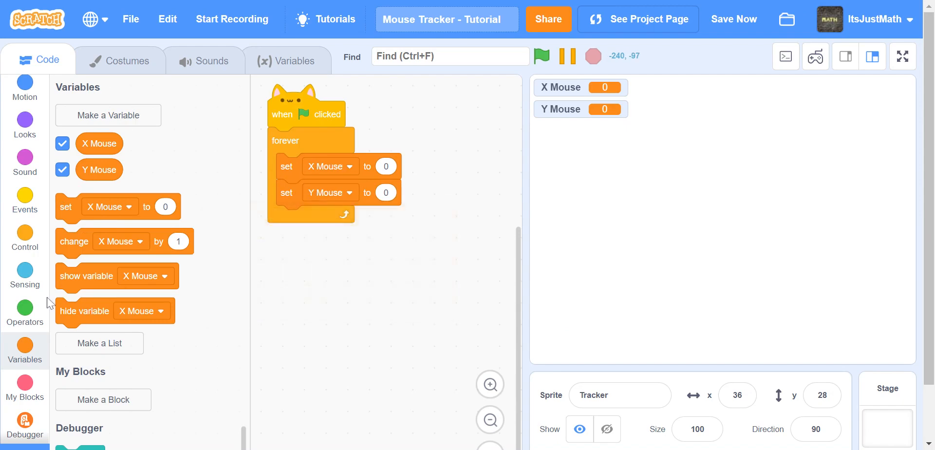
Set X Mouse to mouse x and Y Mouse to mouse y from Sensing, then run the script.
left_click(23, 274)
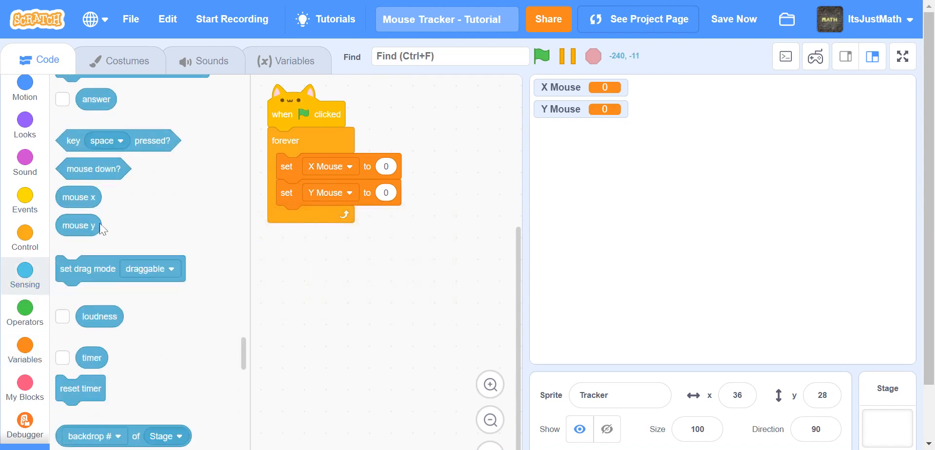
left_click_drag(78, 197, 398, 165)
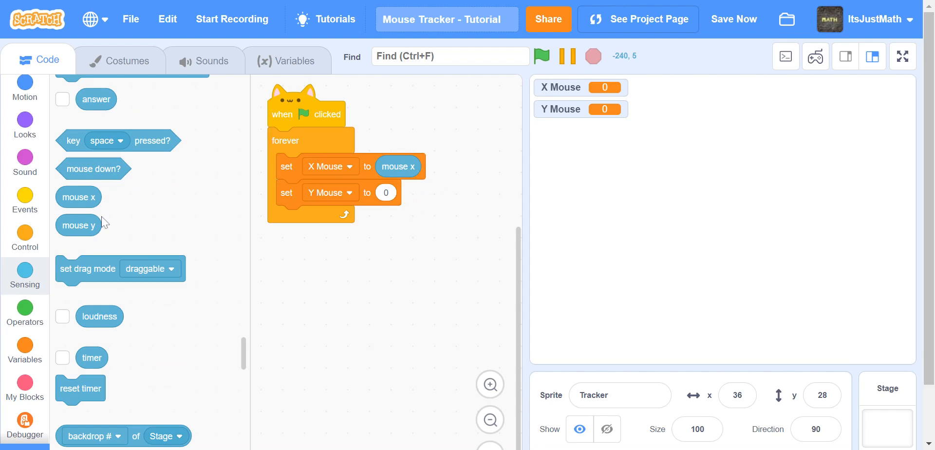
left_click_drag(78, 225, 397, 192)
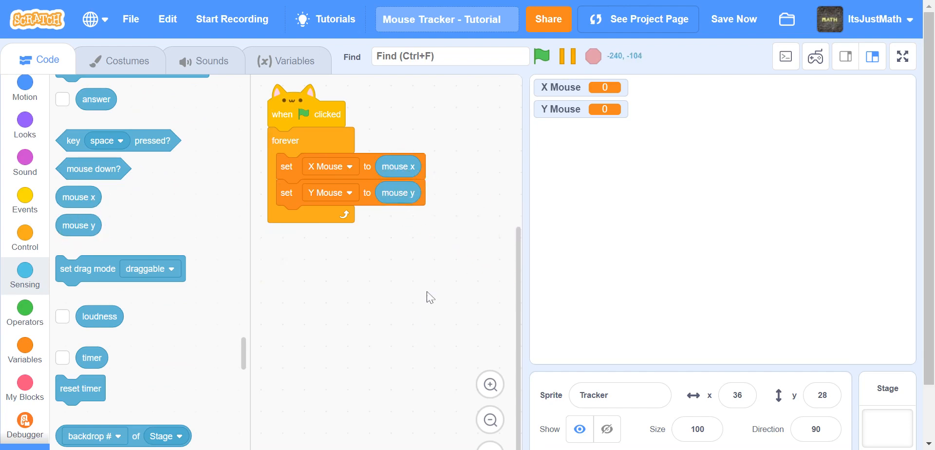
left_click(541, 56)
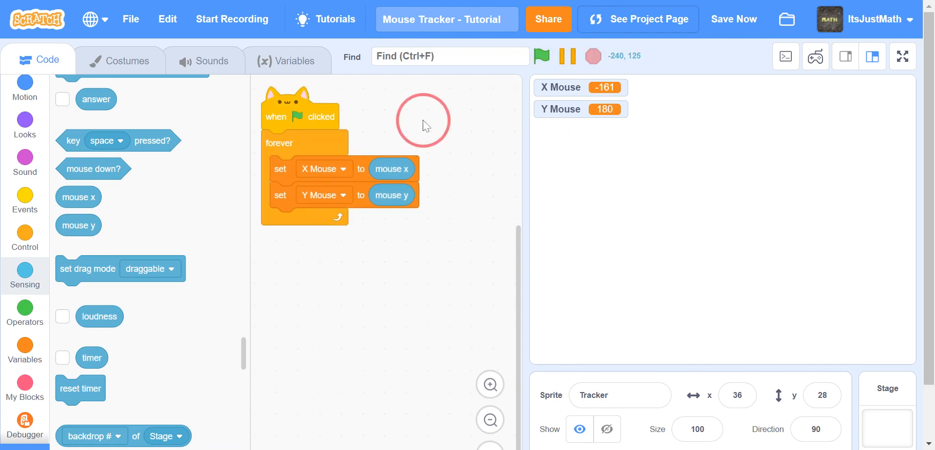
mouse_move(81, 218)
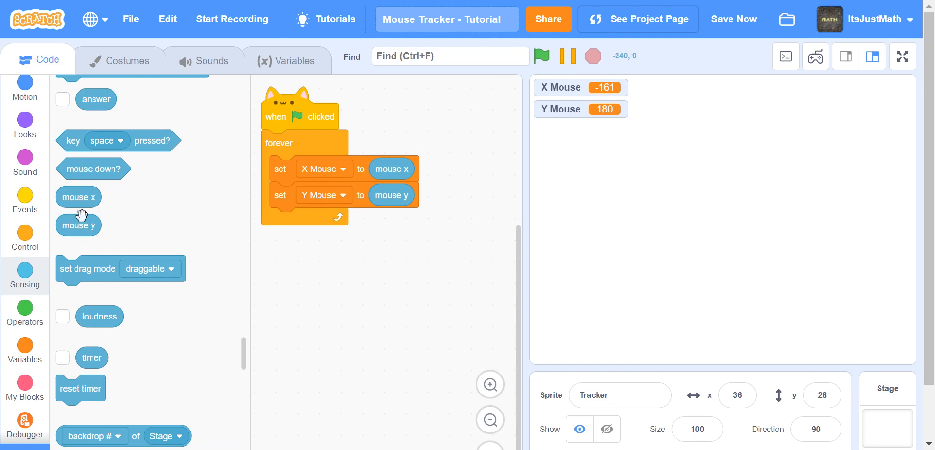
mouse_move(575, 102)
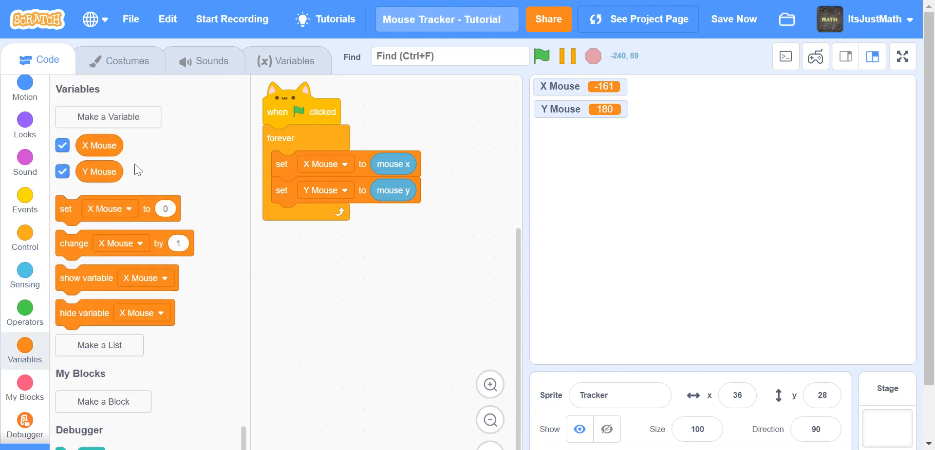
Create a third variable named Amount for all sprites.
left_click(108, 116)
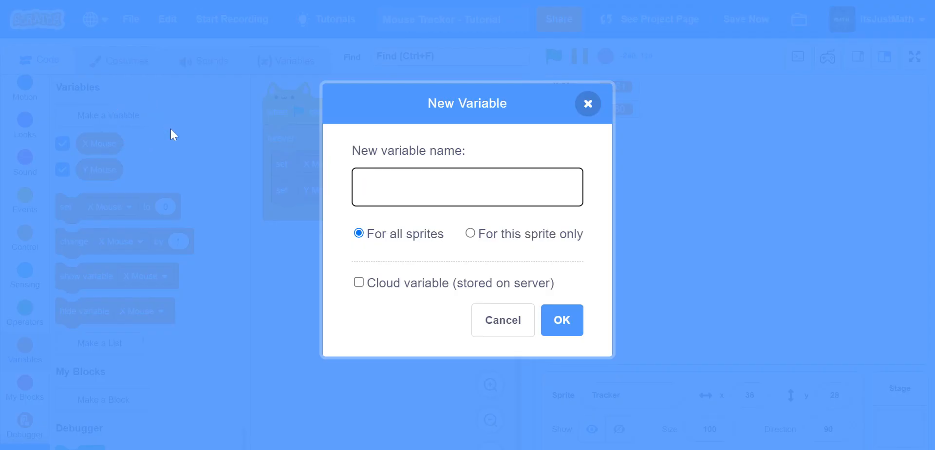
type("AMo")
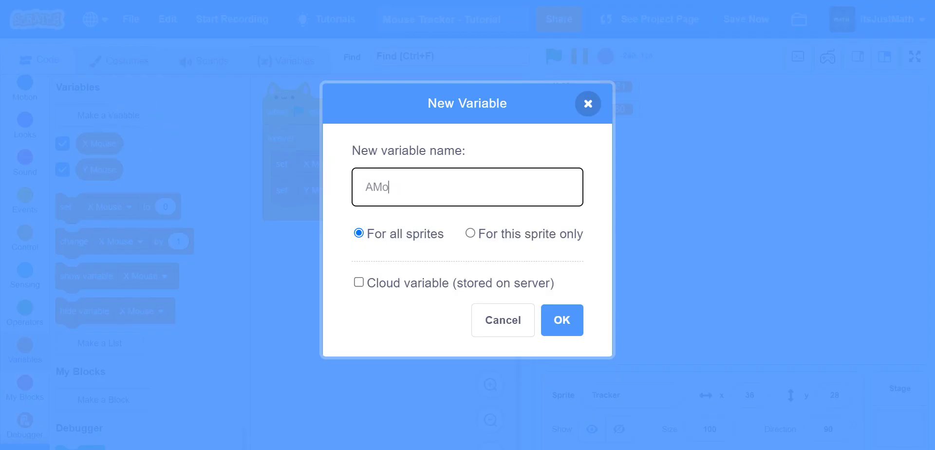
type("Amount")
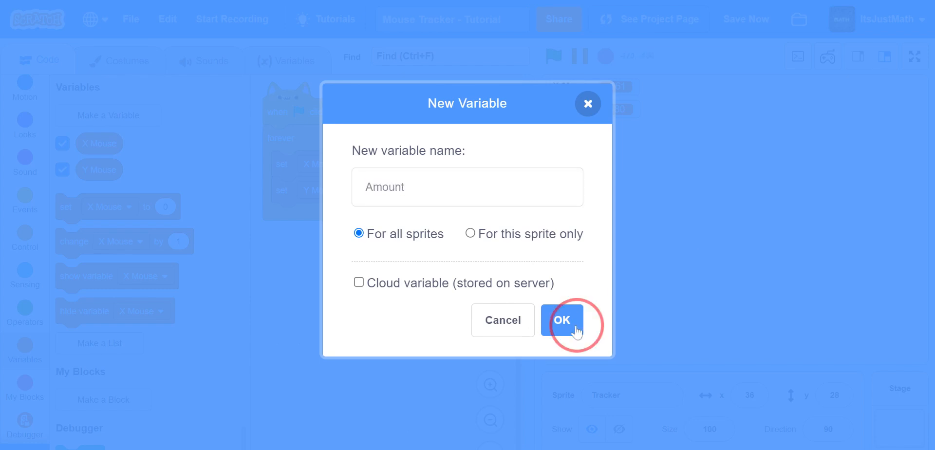
left_click(561, 320)
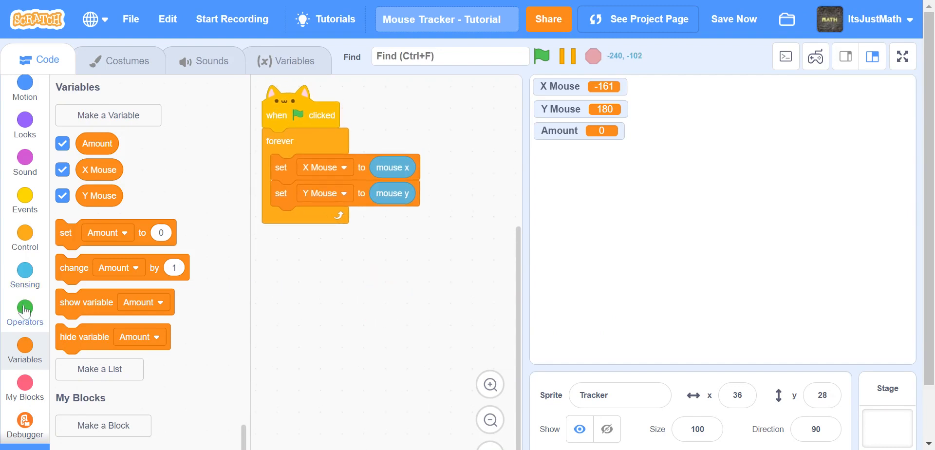
Add a 'set Amount to 0' block under 'set Y Mouse' via the Variables category.
left_click(25, 312)
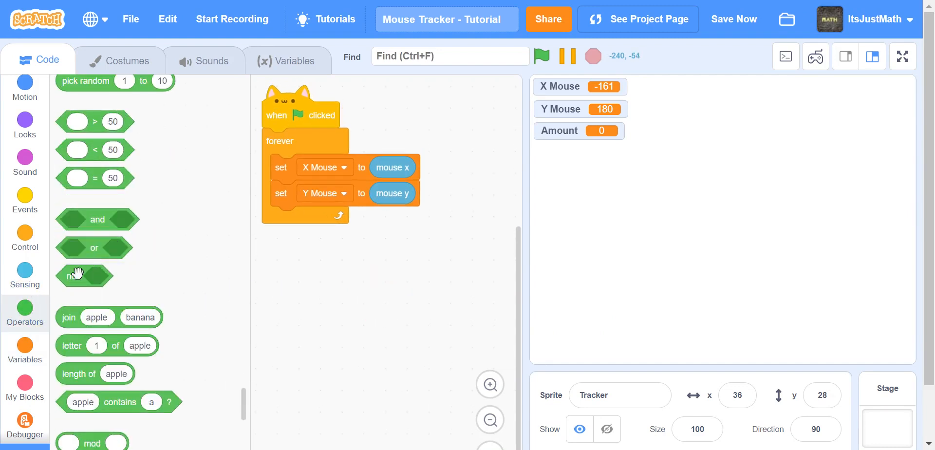
left_click(24, 238)
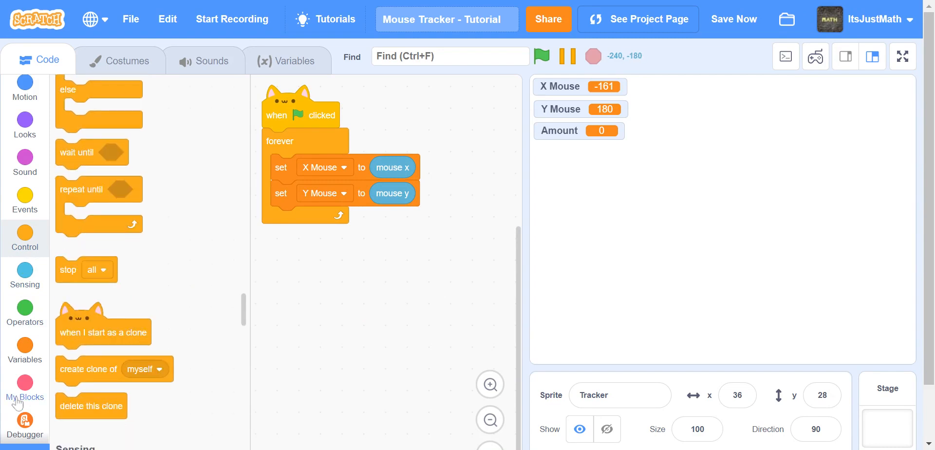
left_click(24, 344)
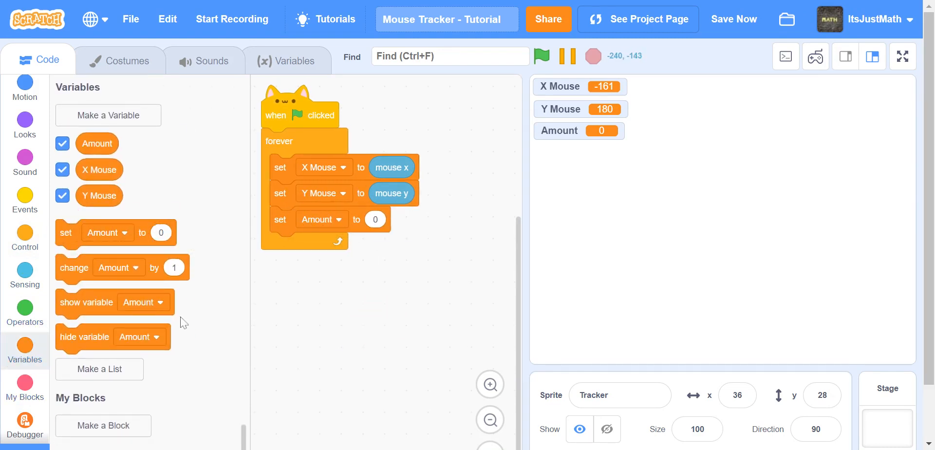
left_click(24, 307)
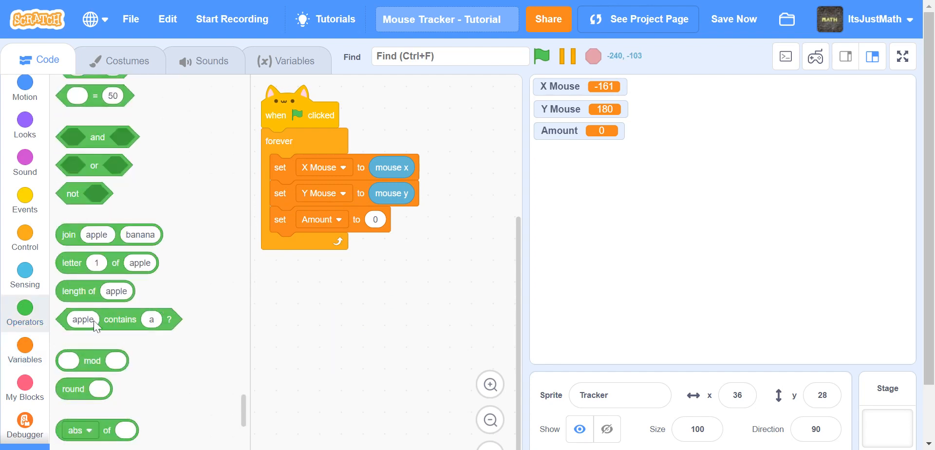
mouse_move(69, 233)
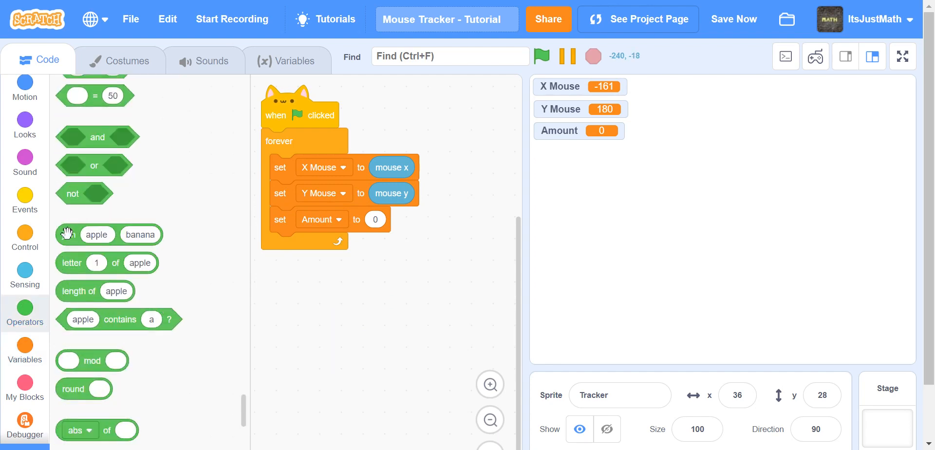
Place a join block in the workspace and nest a second join inside it.
left_click_drag(95, 234, 323, 280)
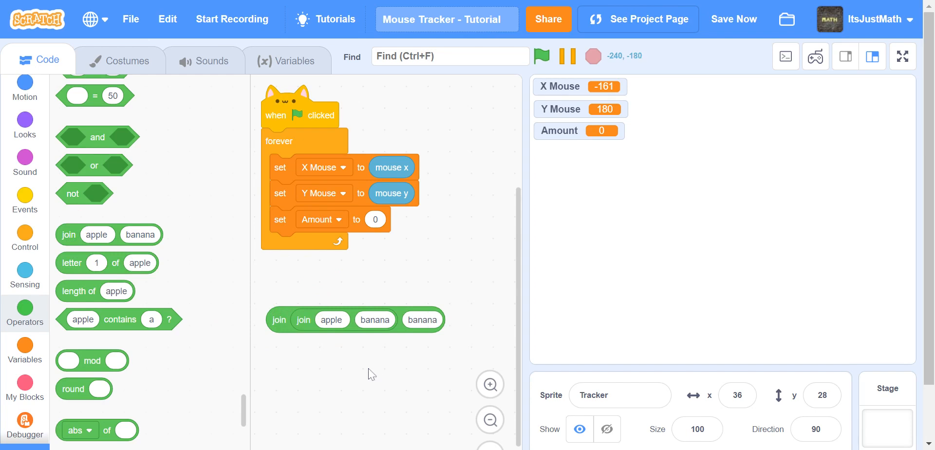
mouse_move(325, 313)
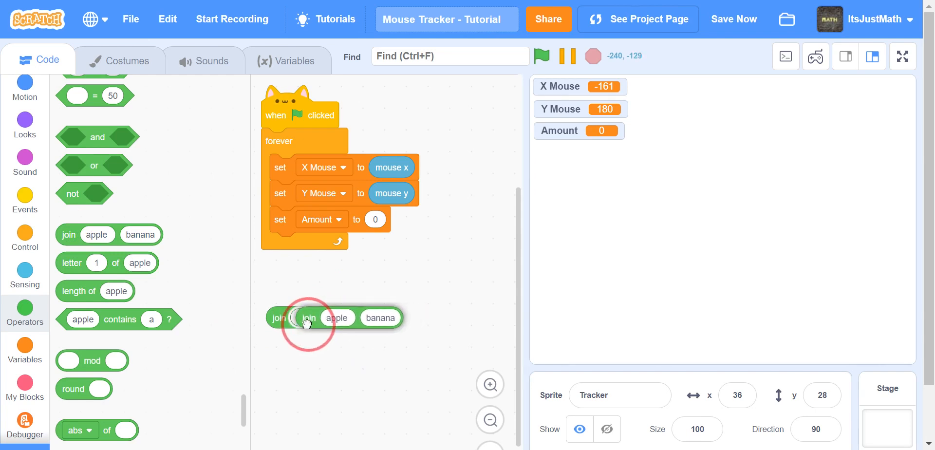
left_click_drag(306, 321, 424, 313)
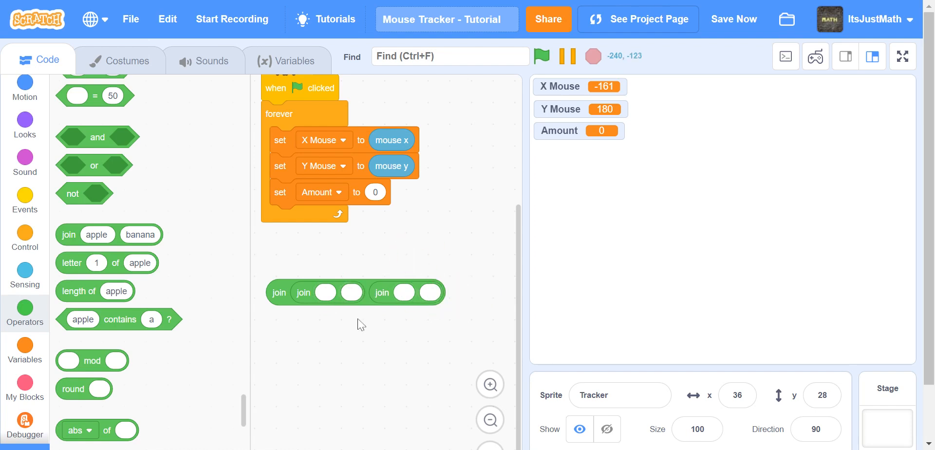
mouse_move(253, 316)
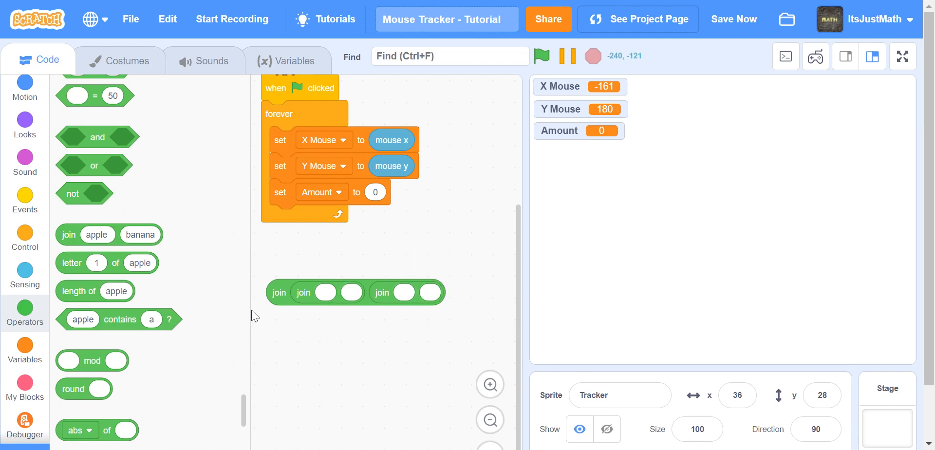
Fill the joins with 'X:' beside X Mouse and a 'Y' label in the second join.
left_click(326, 292)
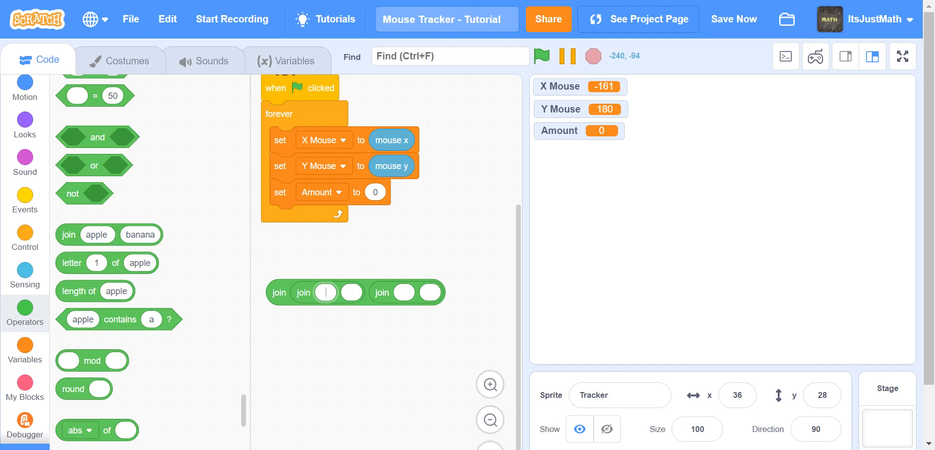
type("X:")
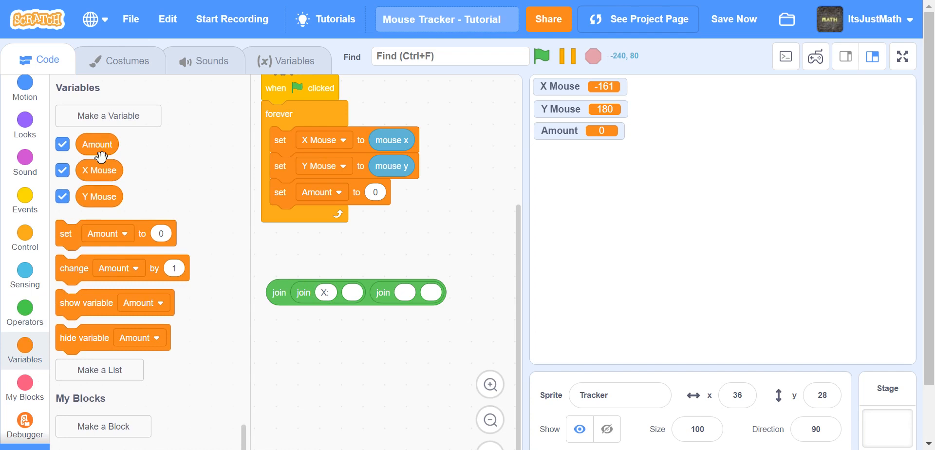
left_click_drag(99, 169, 370, 292)
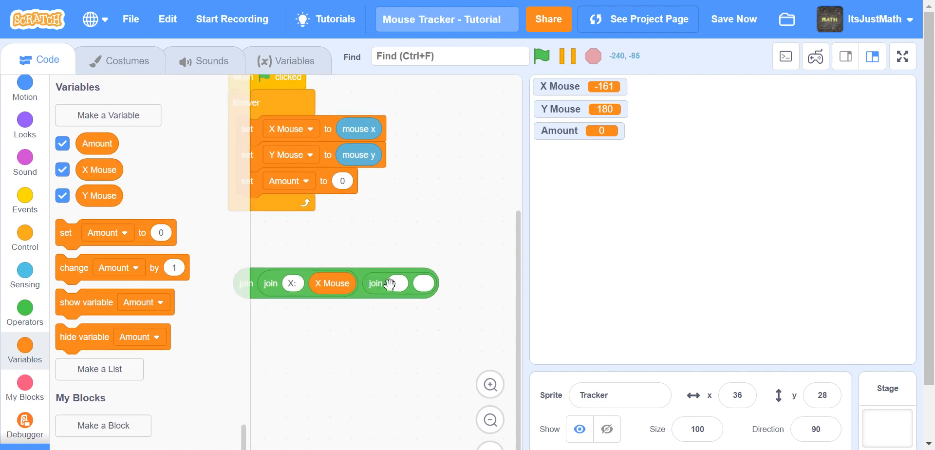
left_click(398, 282)
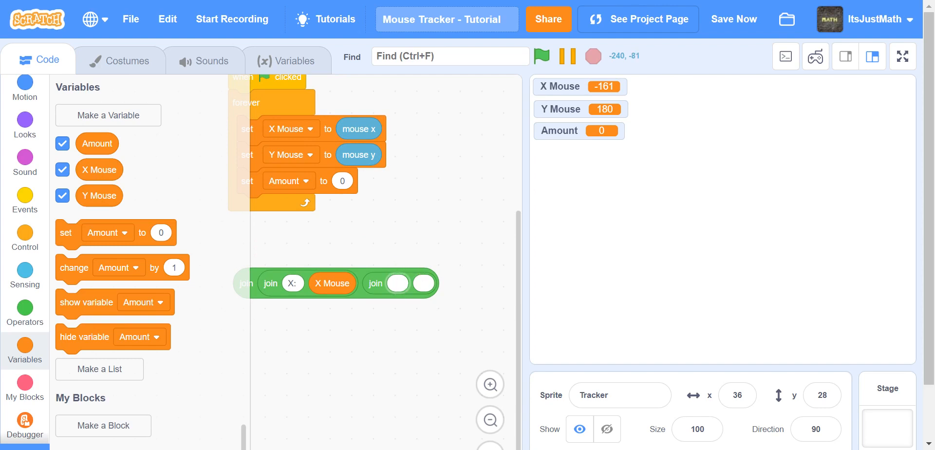
left_click(398, 283)
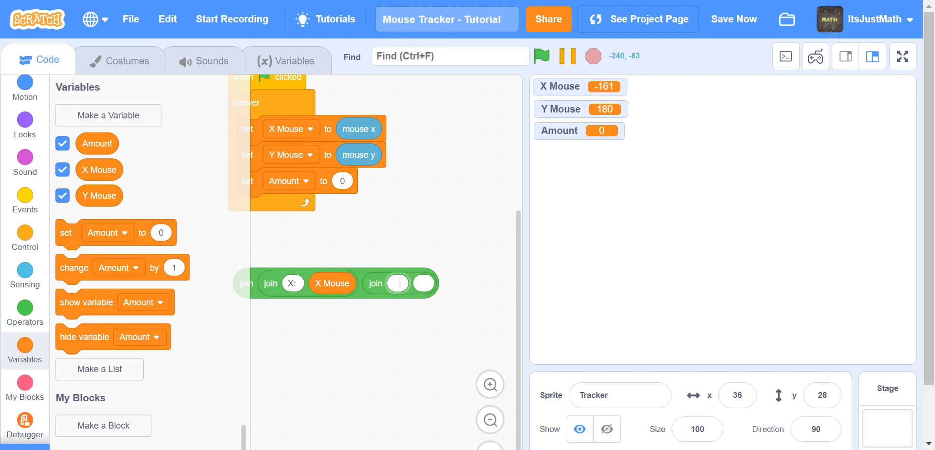
type("Y)")
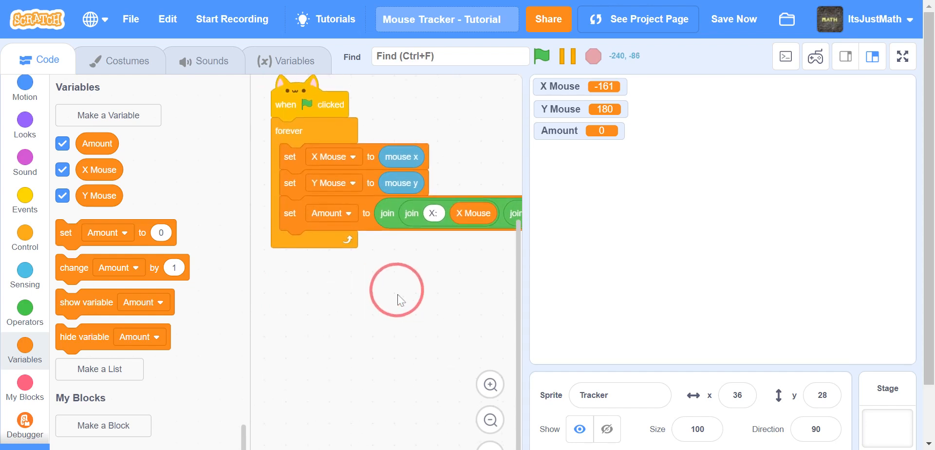
Run the project with the green flag so Amount shows the combined X and Y readout.
left_click(541, 57)
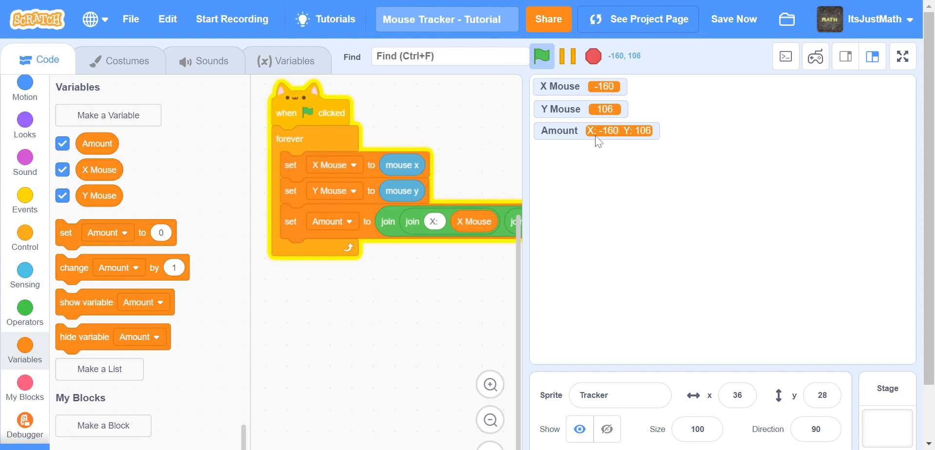
mouse_move(598, 137)
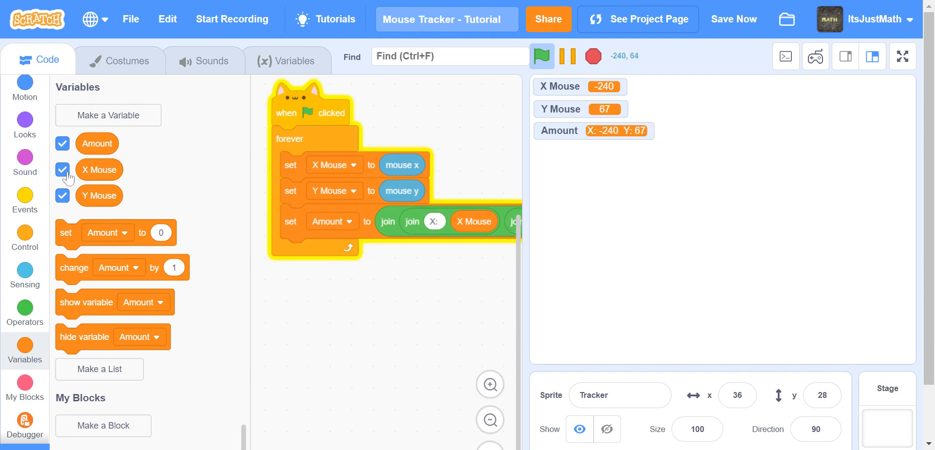
Uncheck the X Mouse variable so its readout disappears from the stage.
left_click(63, 170)
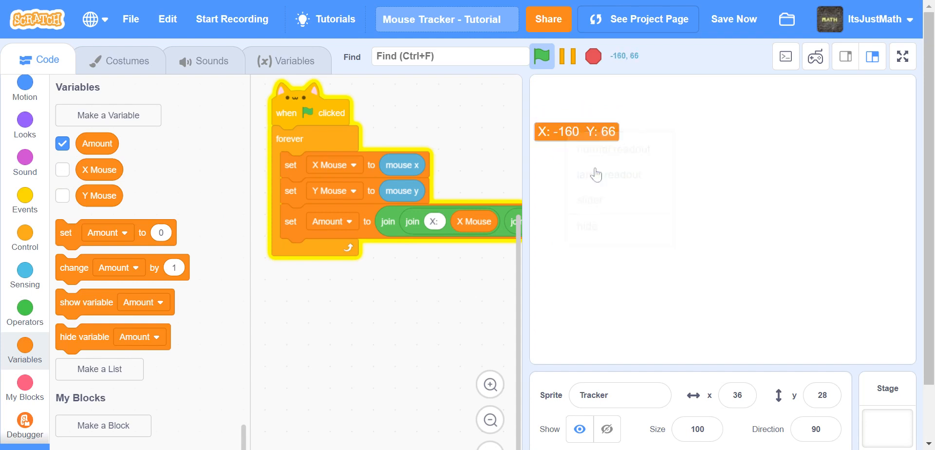
mouse_move(573, 331)
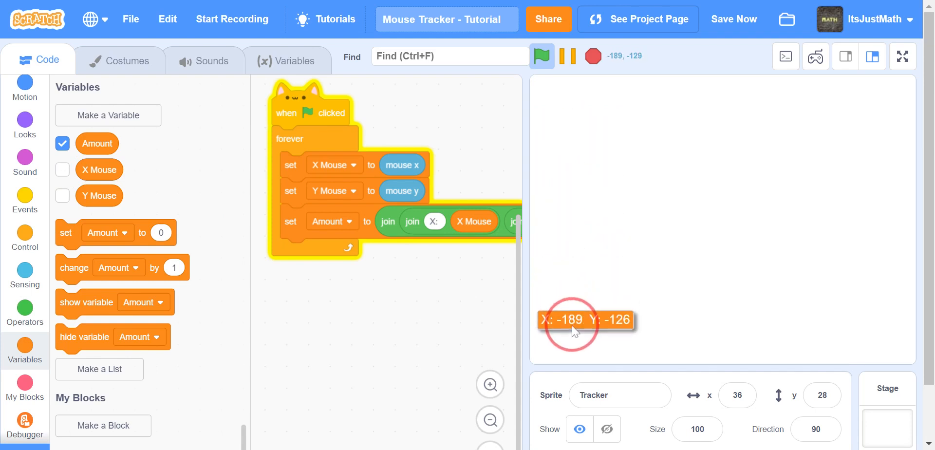
mouse_move(572, 356)
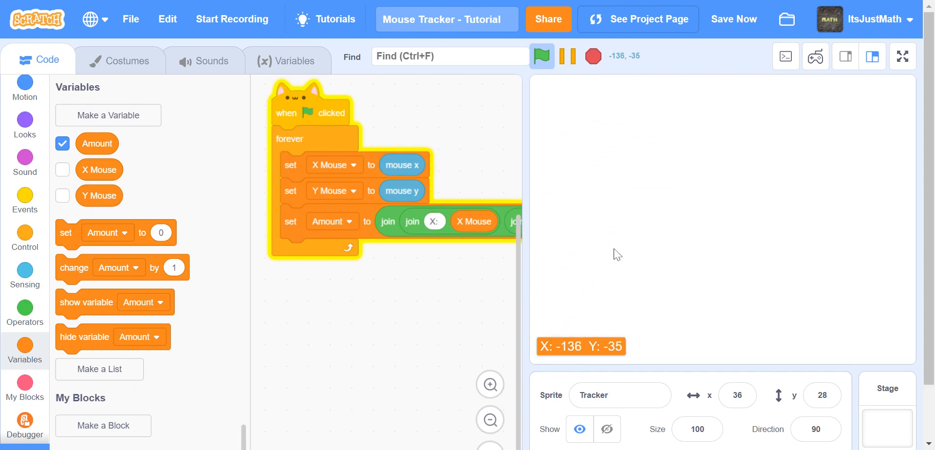
mouse_move(623, 71)
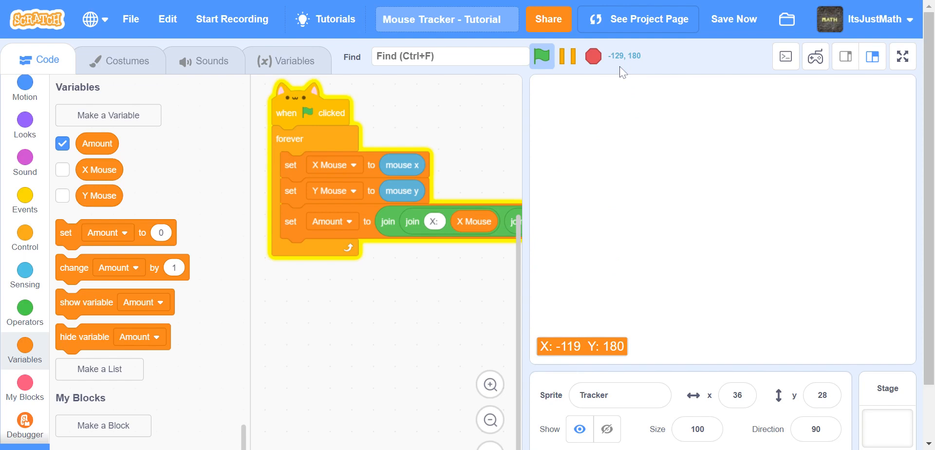
mouse_move(591, 248)
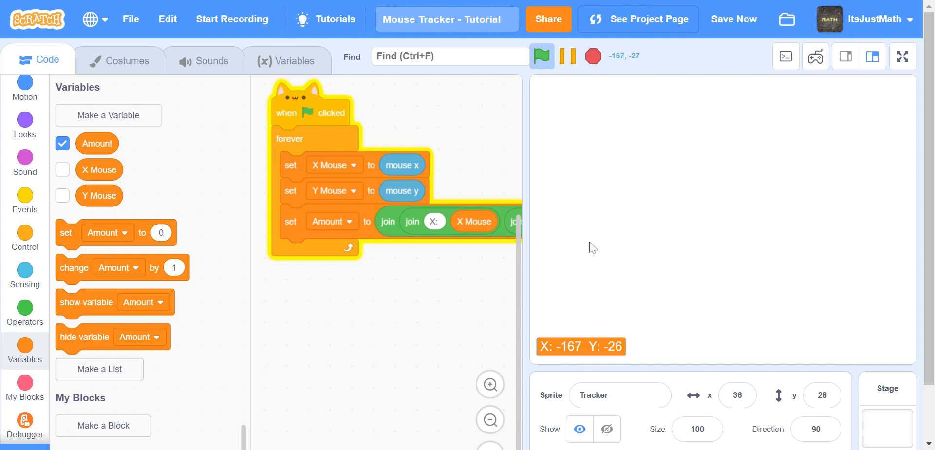
mouse_move(514, 186)
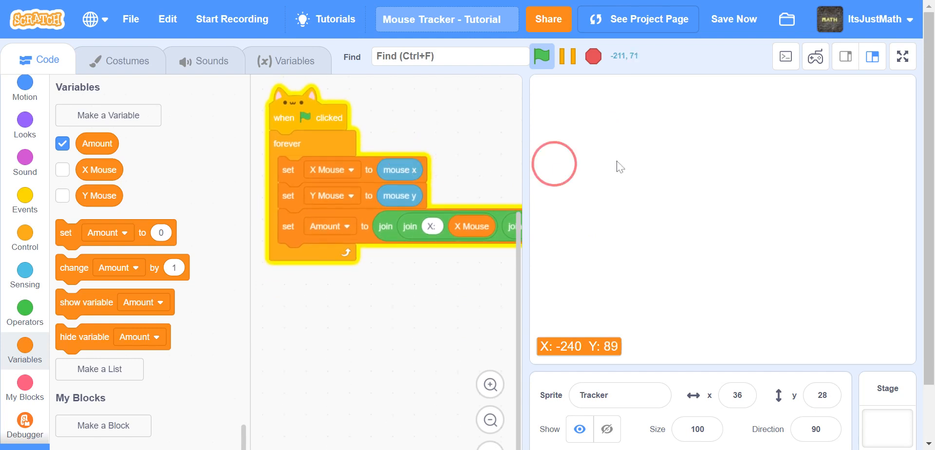
mouse_move(682, 72)
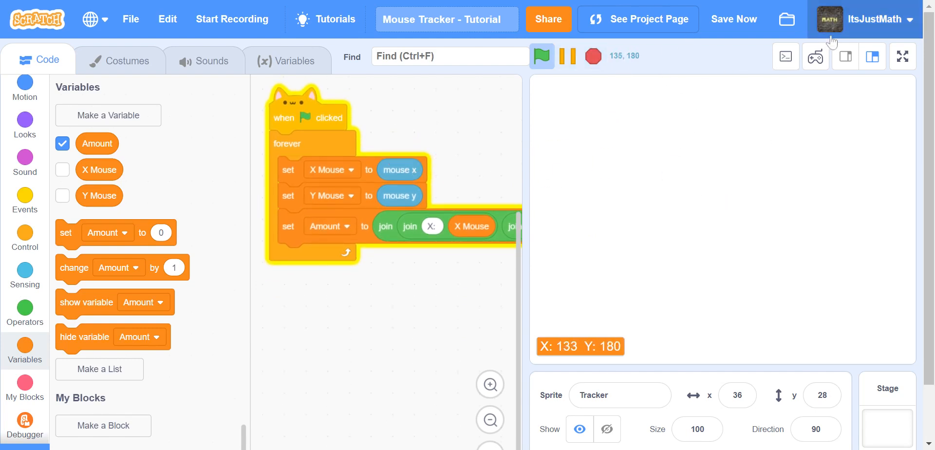
mouse_move(704, 76)
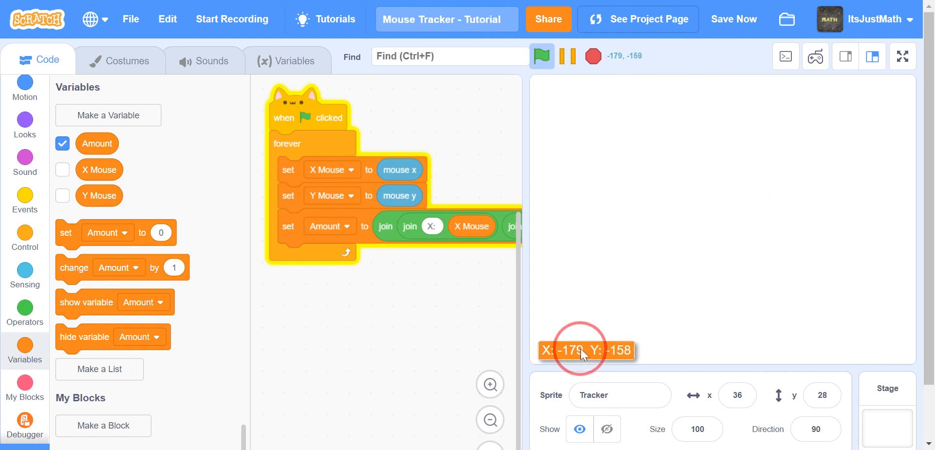
Halt the project with the stop sign, freezing the large Amount readout.
right_click(587, 350)
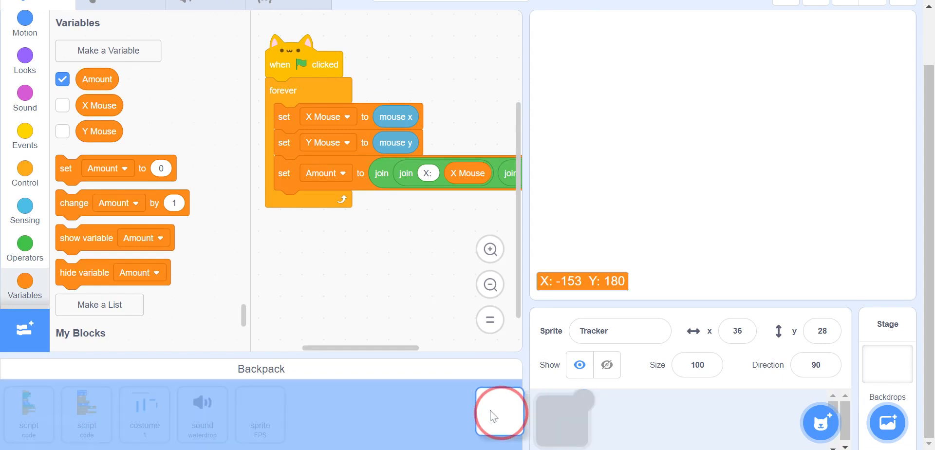
left_click(500, 413)
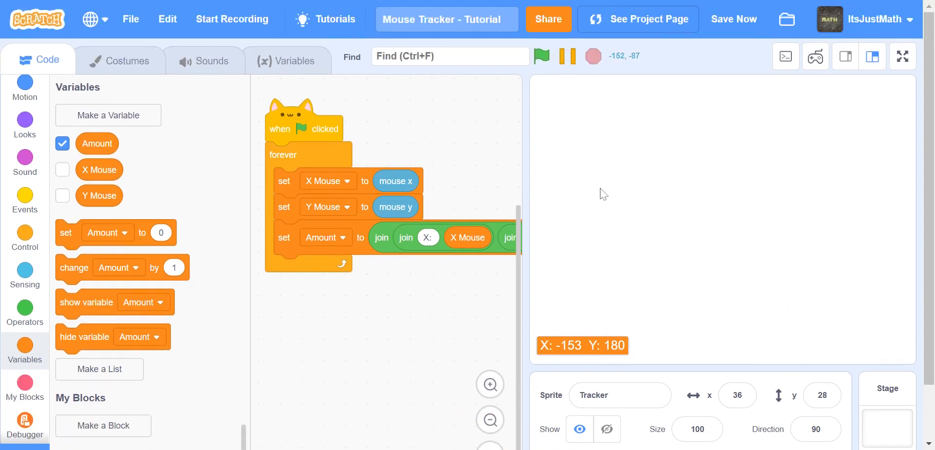
mouse_move(683, 223)
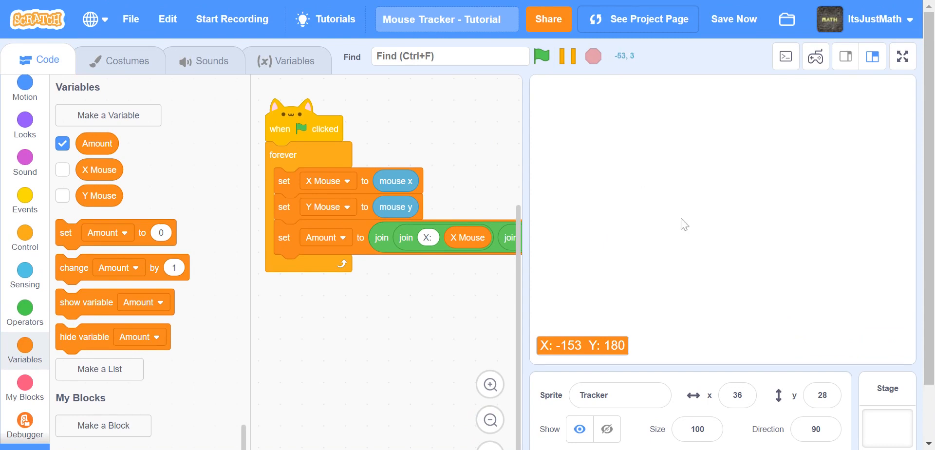
mouse_move(402, 134)
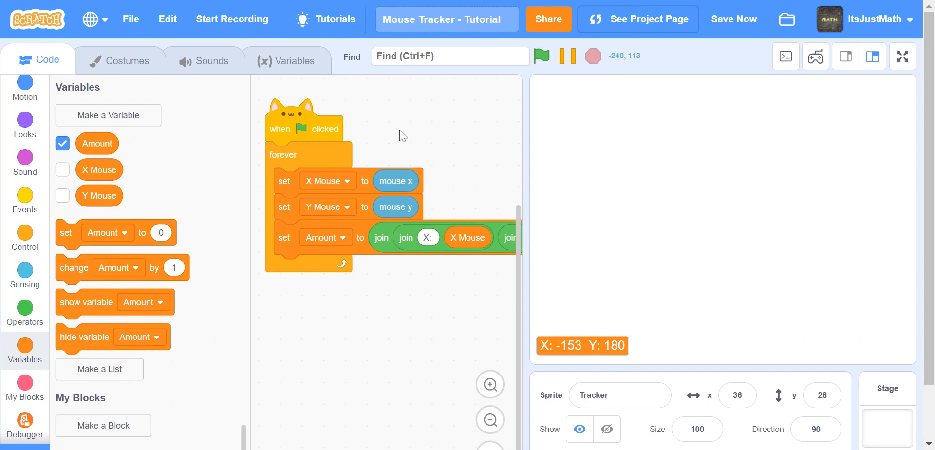